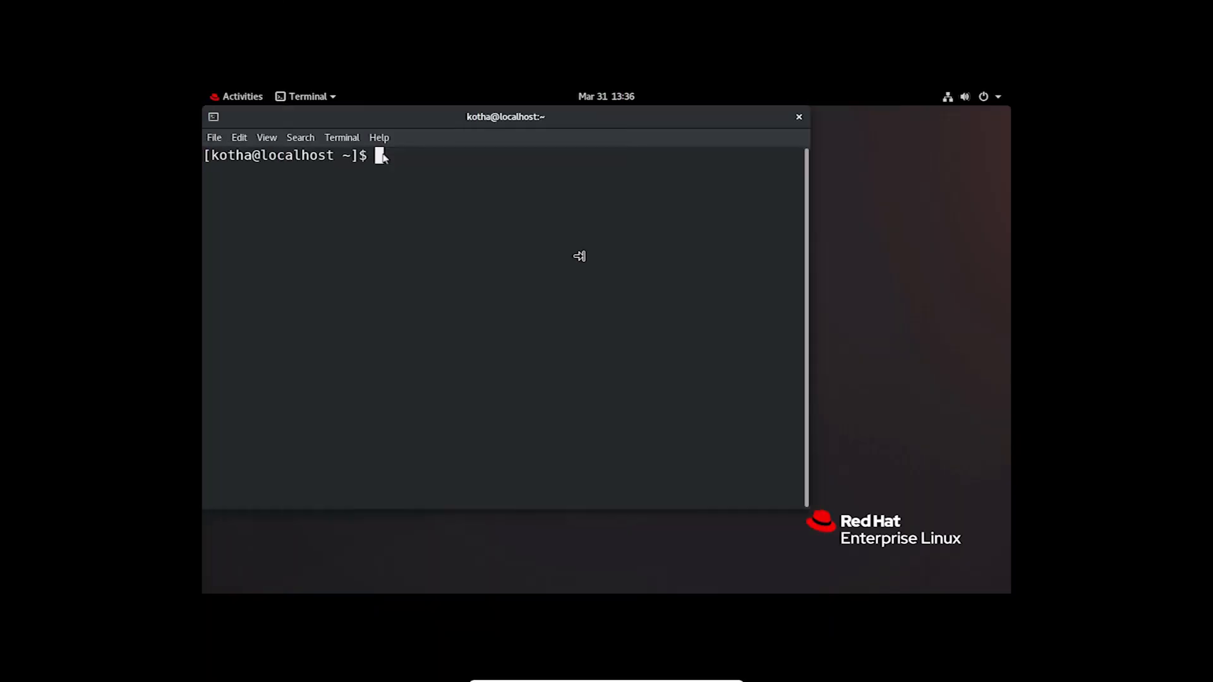
Step: Update Firefox with 'sudo yum update firefox.x86_64', then clear the screen
text(sudo yum up)
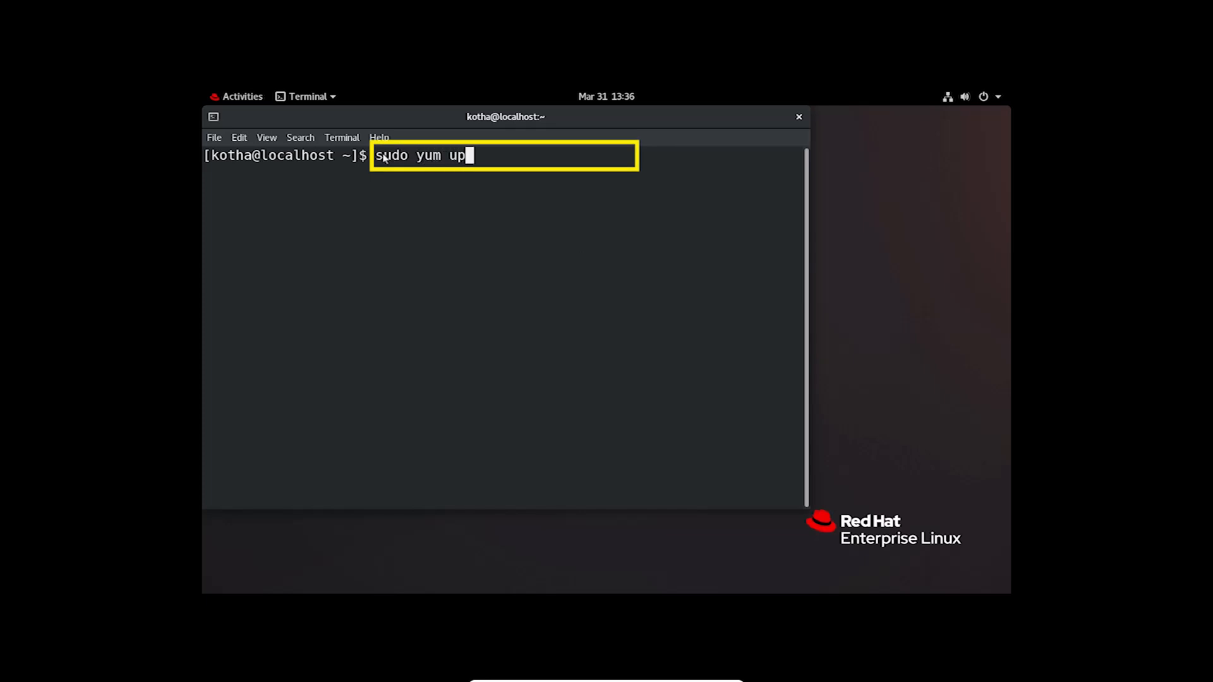
text(date firefox.x8)
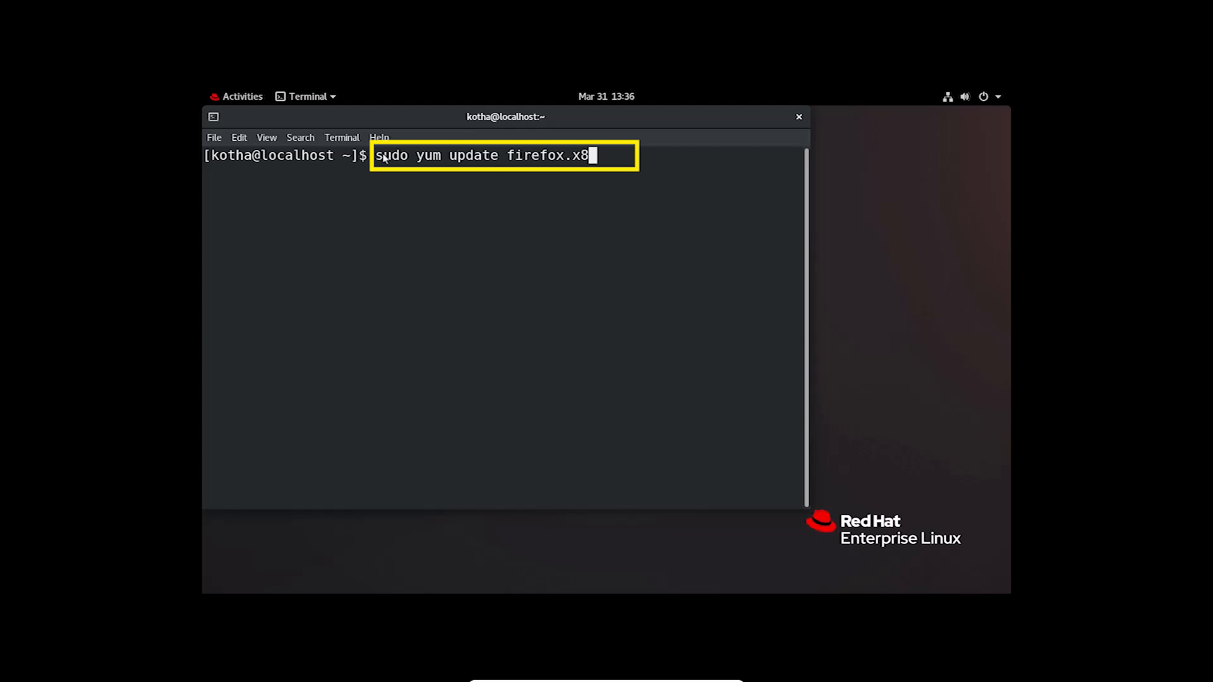
text(6_64)
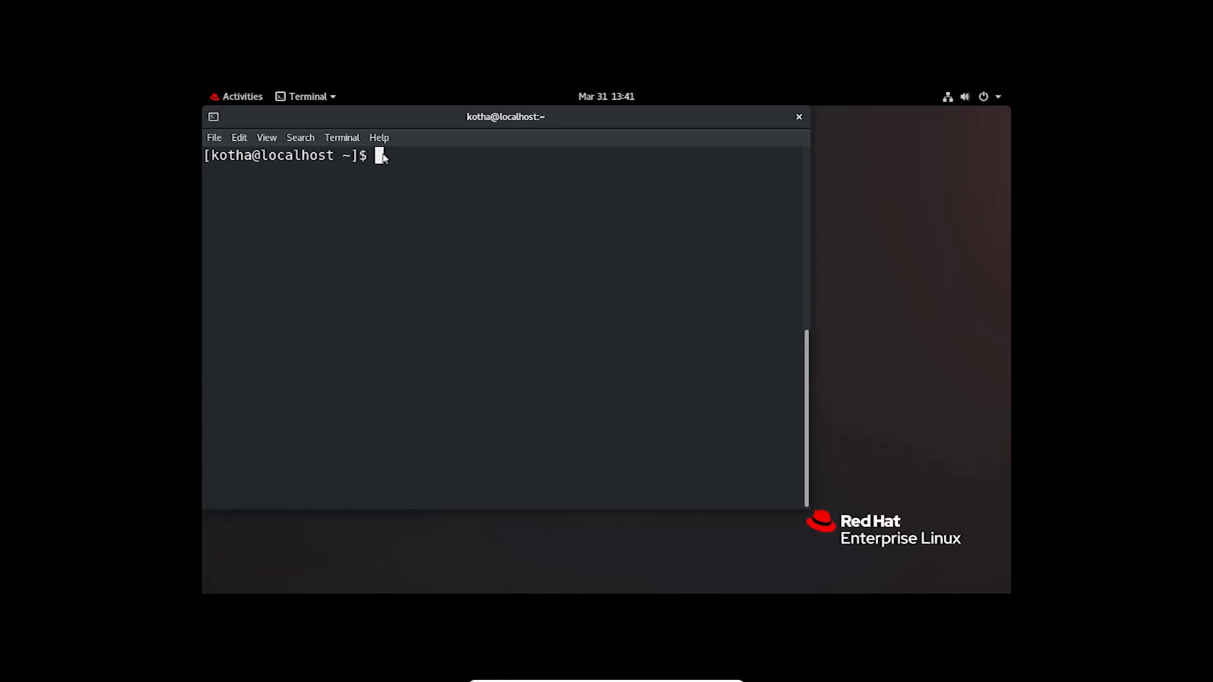
Step: List installed and available dbus versions with 'sudo yum list dbus --showduplicates'
text(sudo yu)
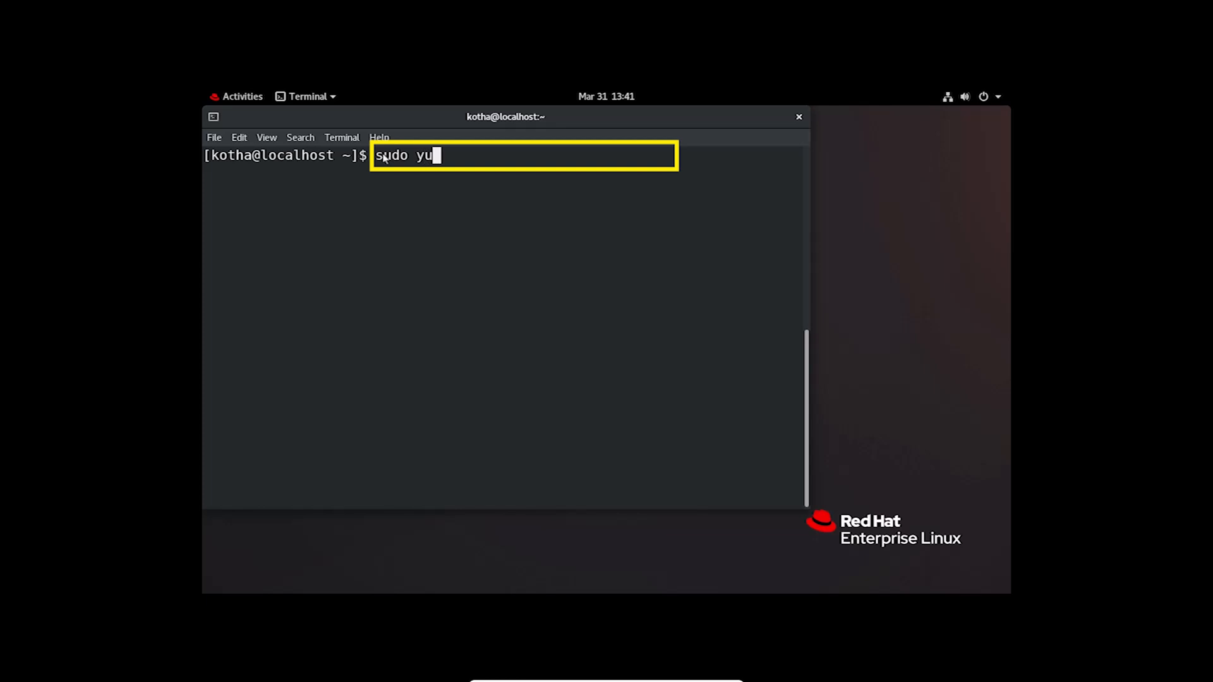
text(m list dbu)
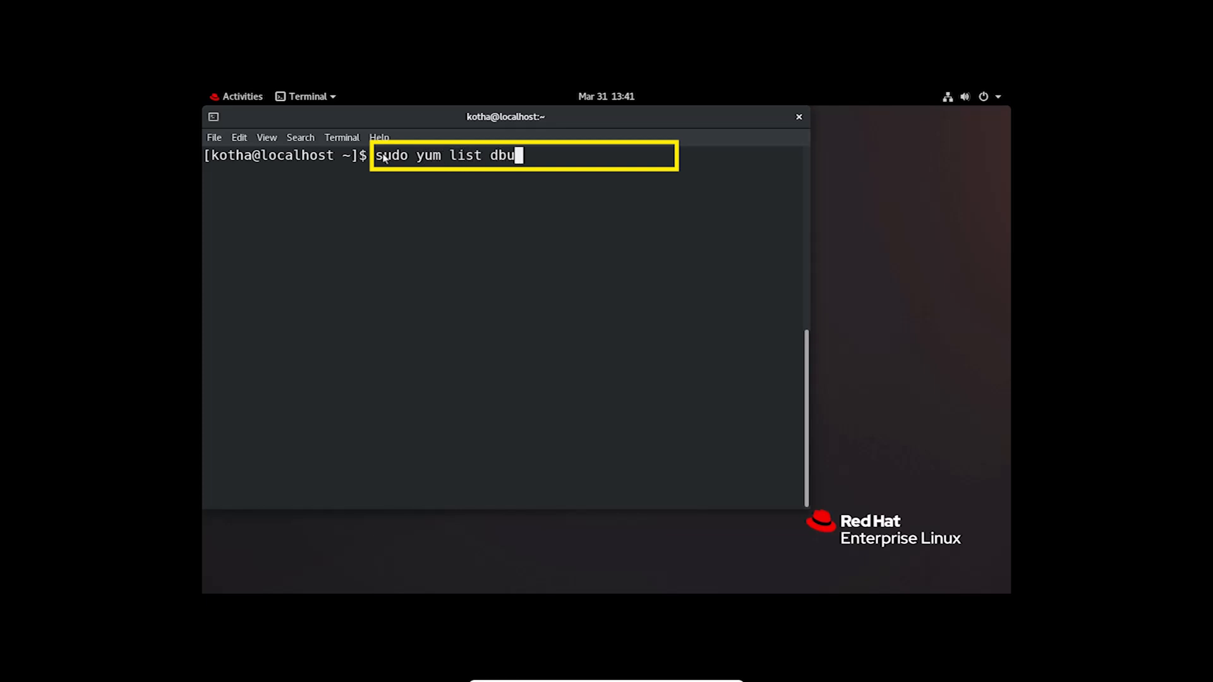
text(s --showdup)
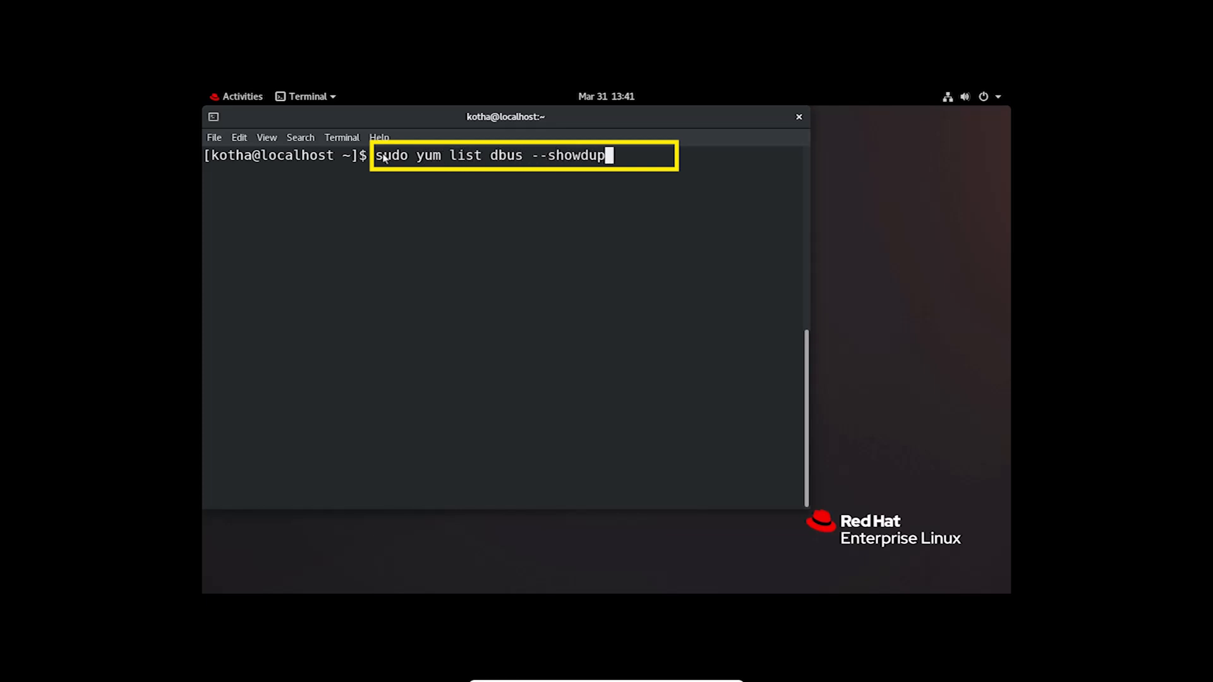
text(licates)
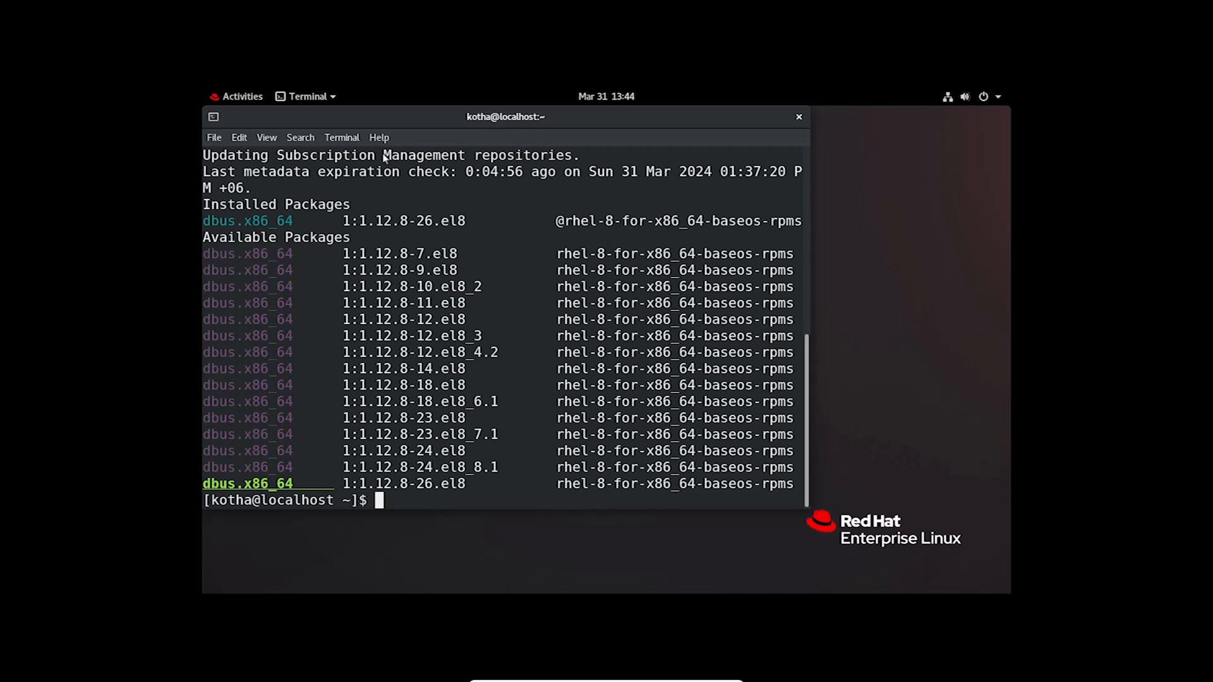
Step: Enter 'sudo yum update dbus-' followed by the pasted version 1:1.12.8-24.el8_8.1
text(sudo yum update dbus-)
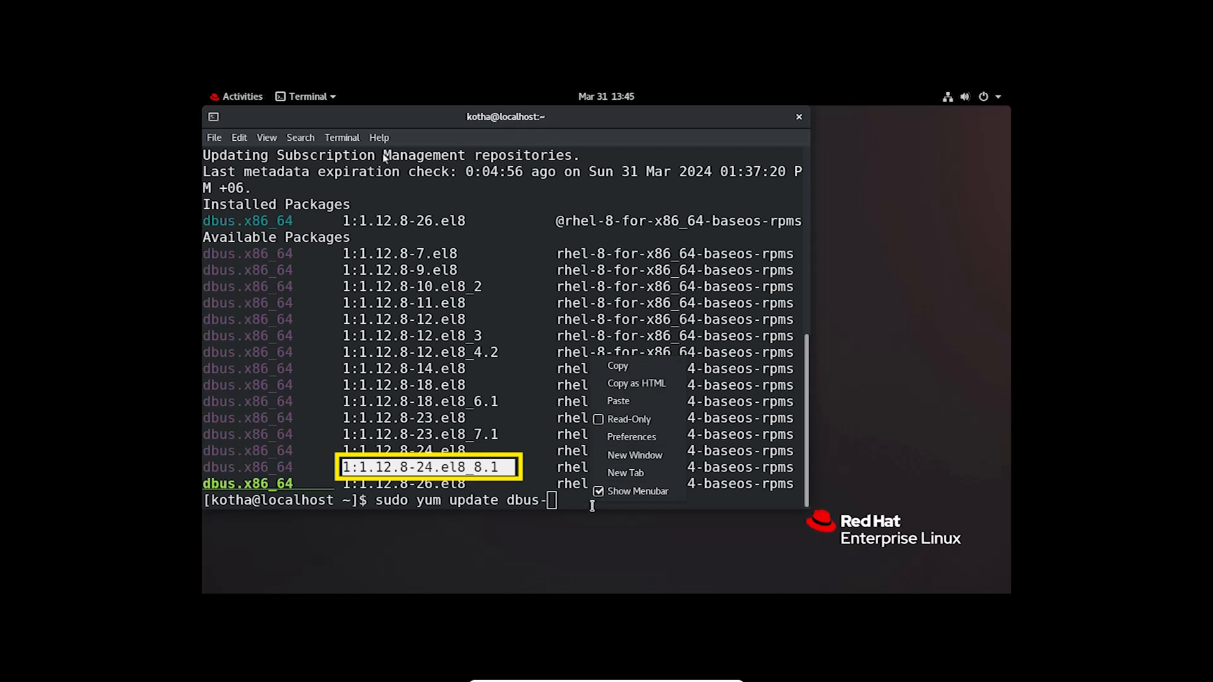
click(617, 400)
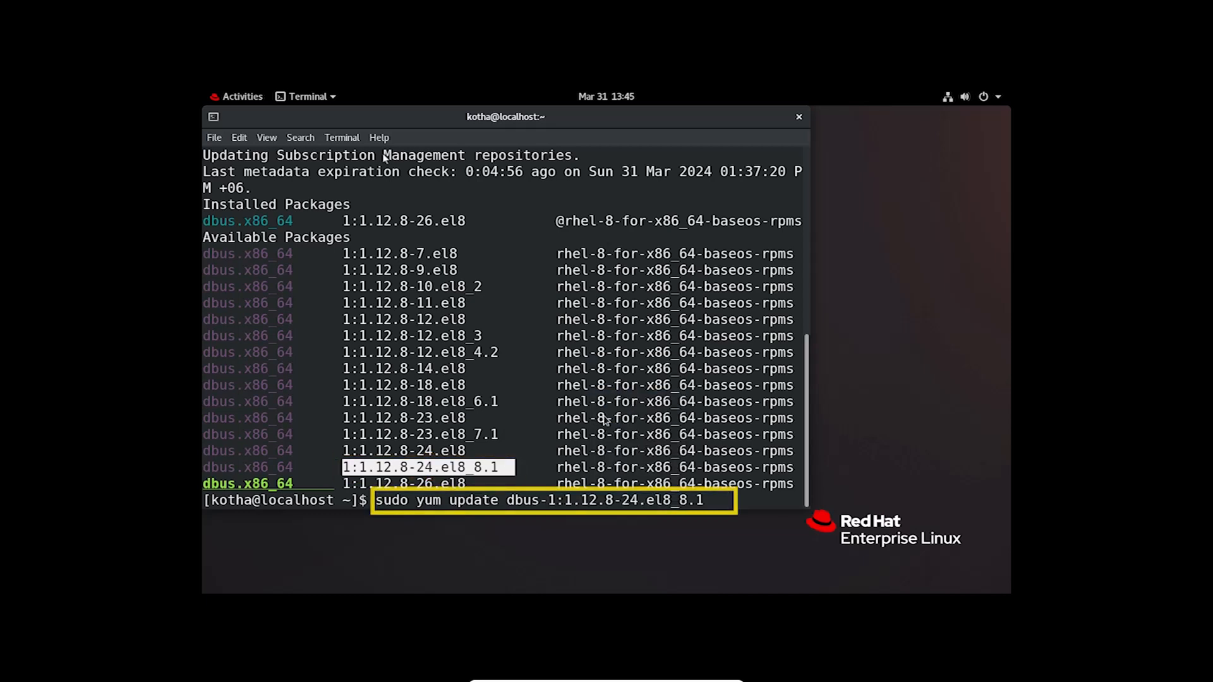